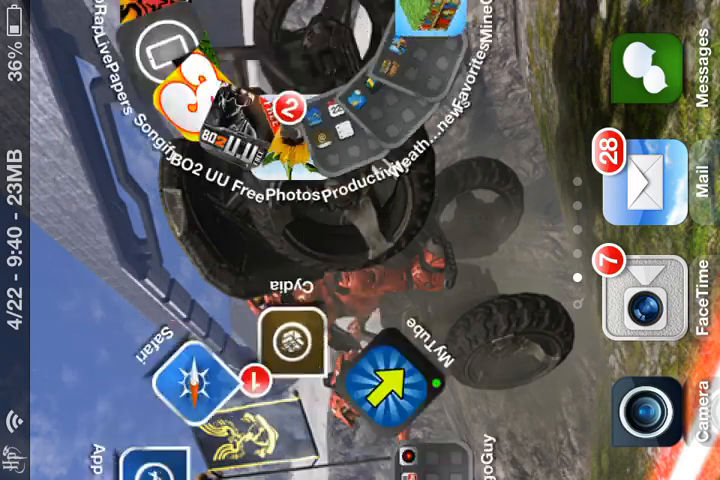
scroll("left", 3)
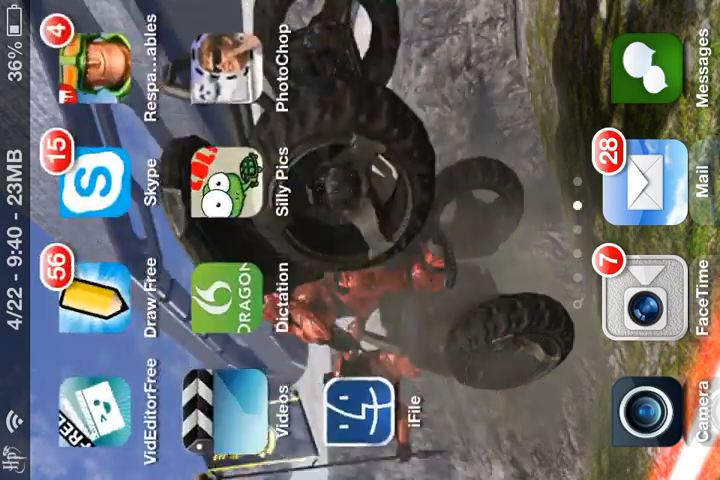
scroll("left", 3)
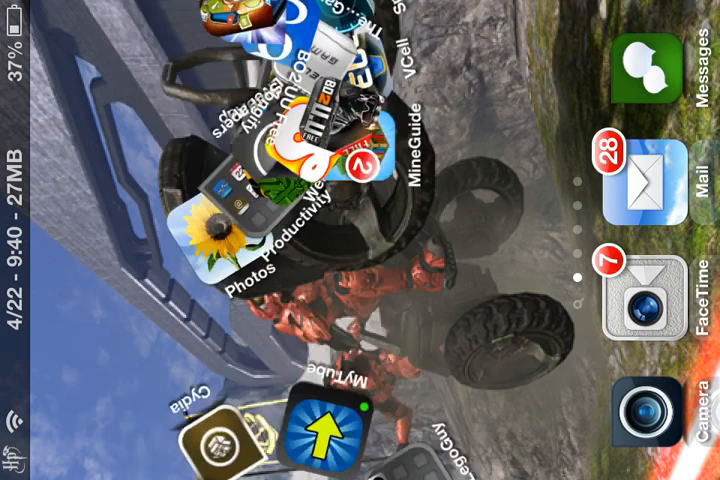
scroll("left", 3)
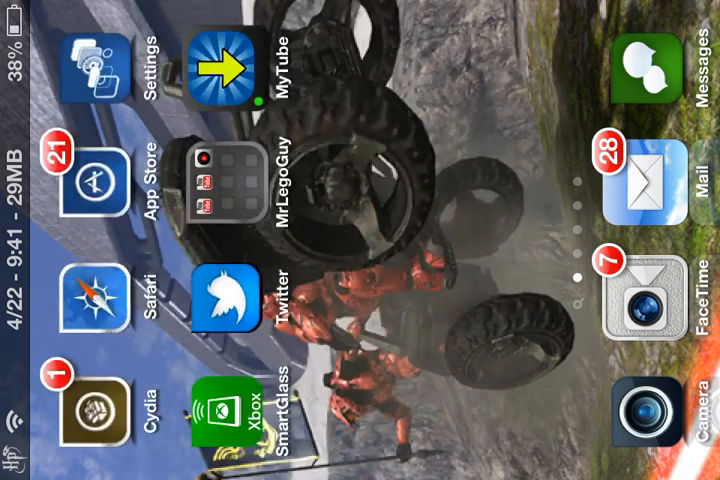
scroll("left", 3)
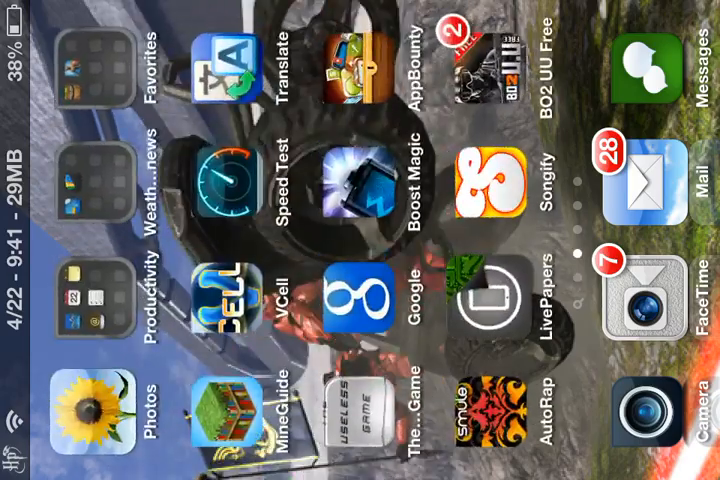
scroll("left", 3)
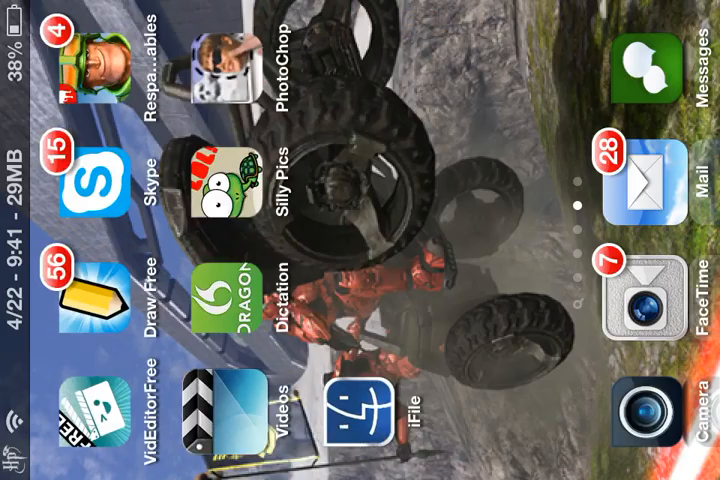
scroll("left", 3)
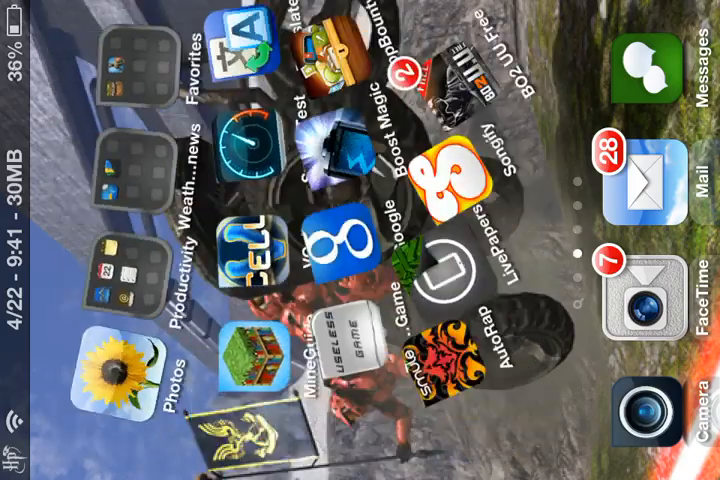